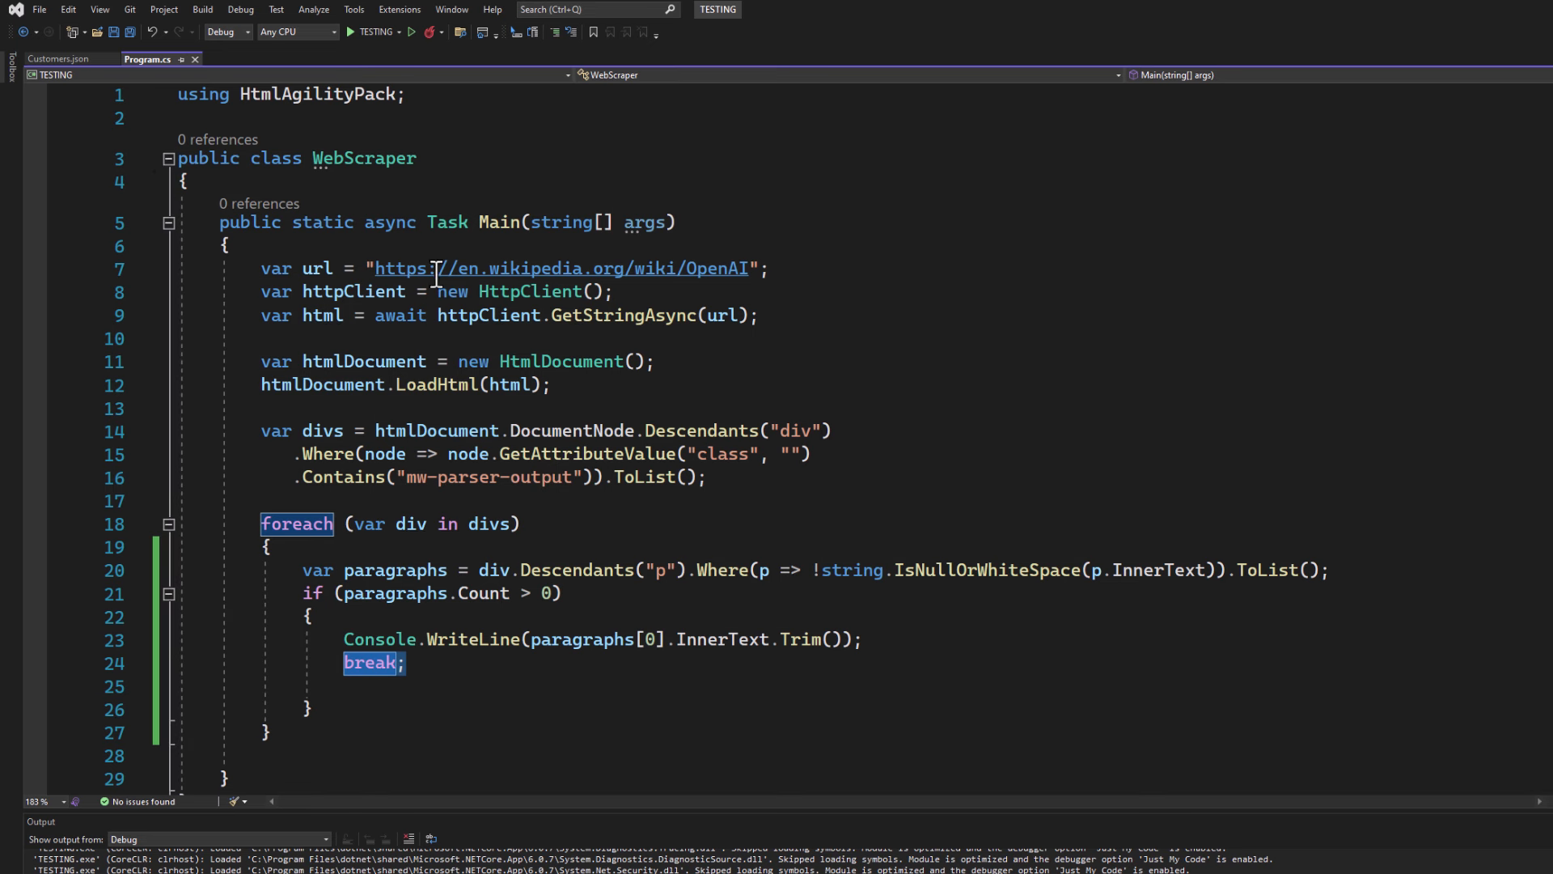
{"action": "left_click", "coordinate": [1152, 553]}
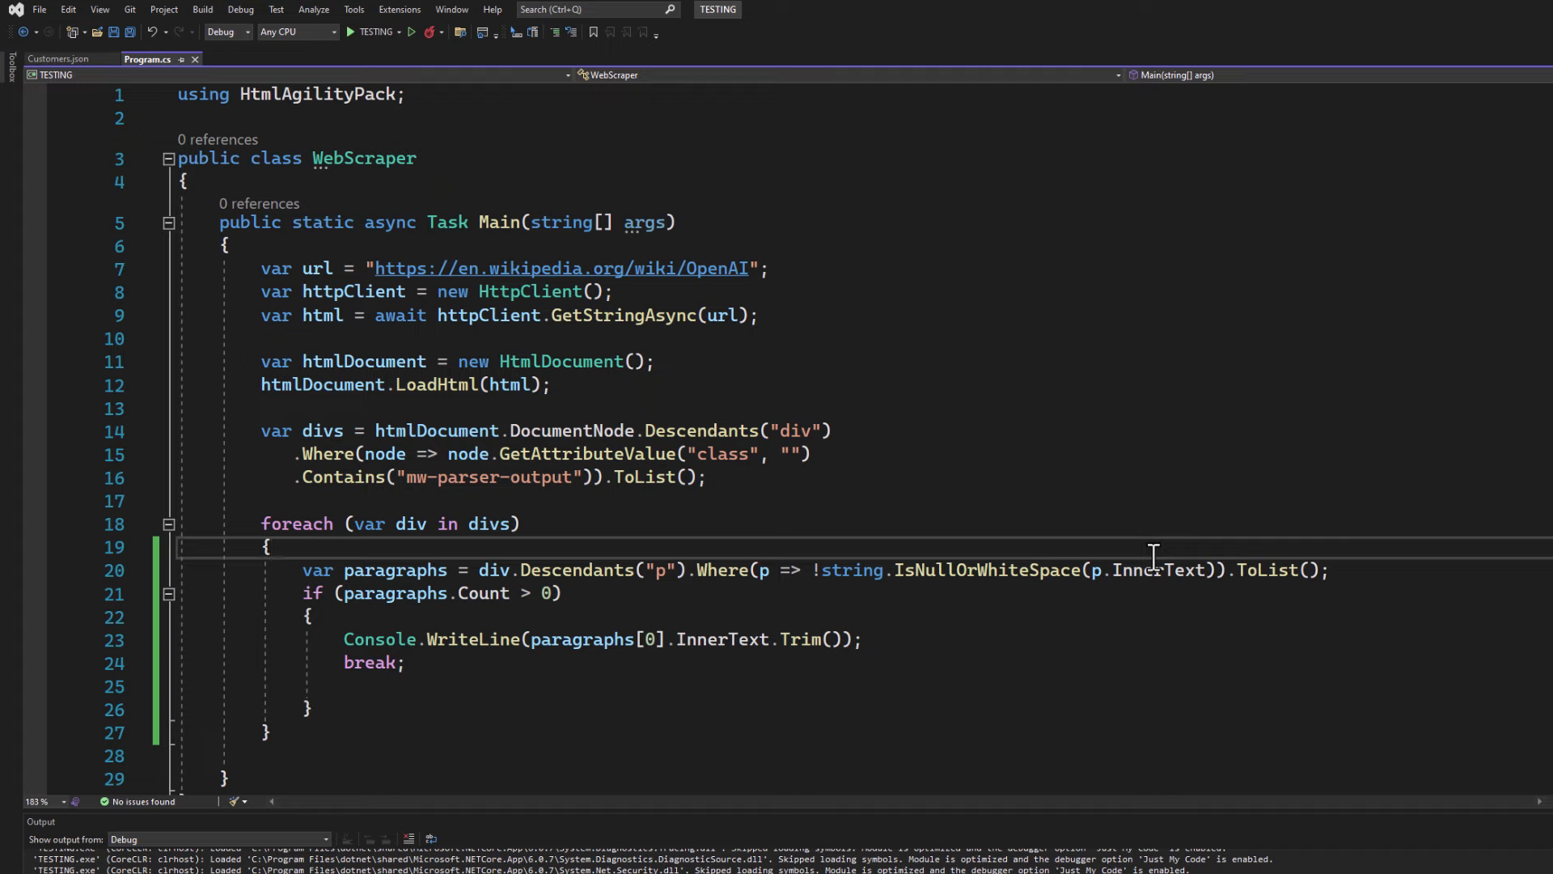
{"action": "mouse_move", "coordinate": [738, 454]}
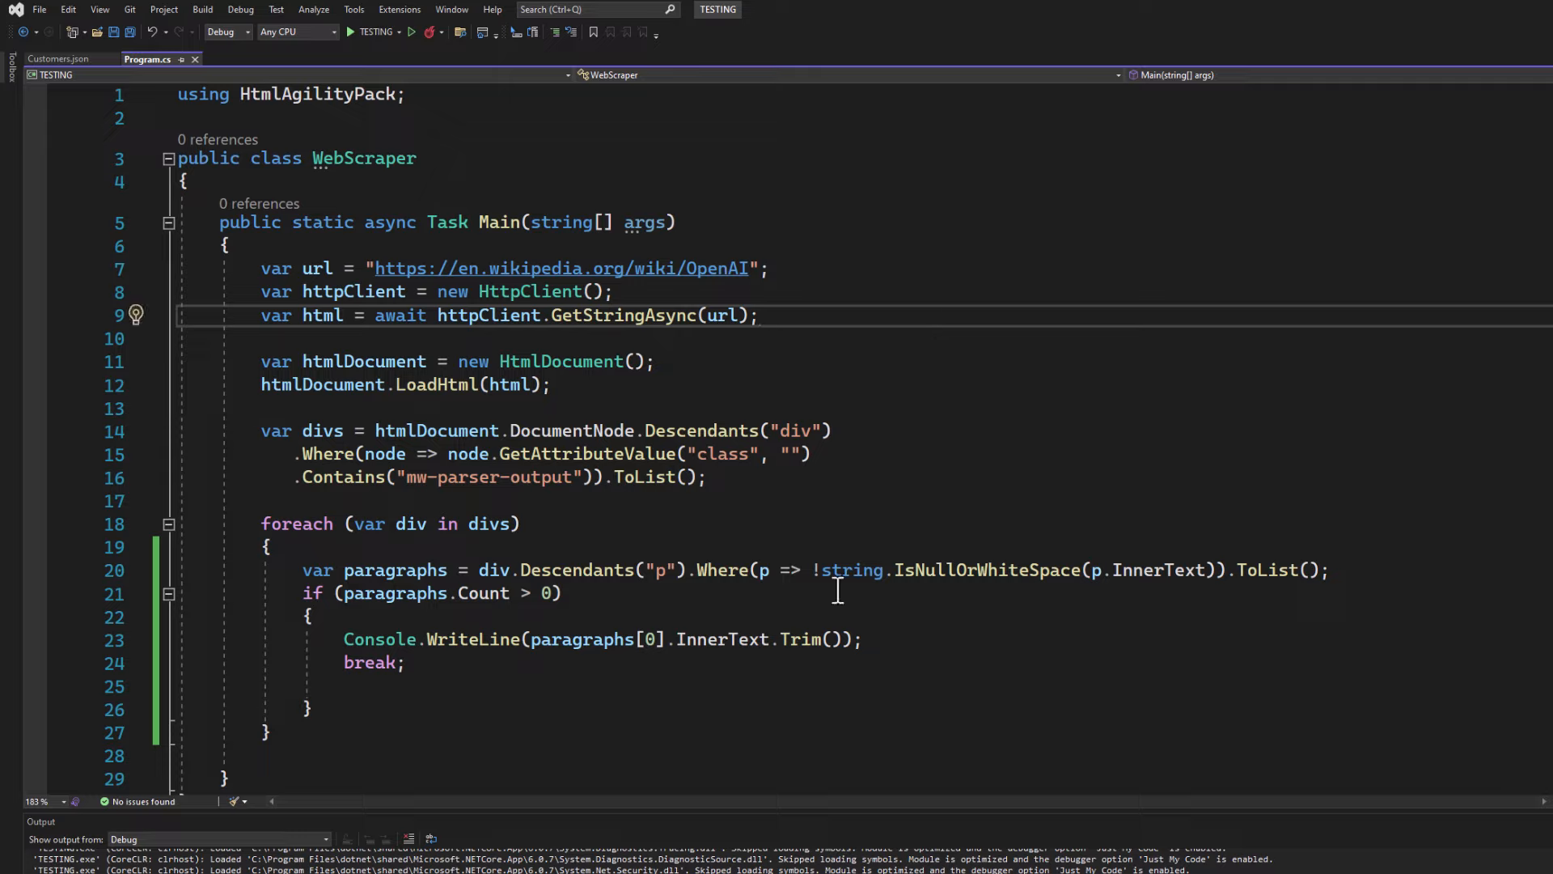
{"action": "mouse_move", "coordinate": [1145, 479]}
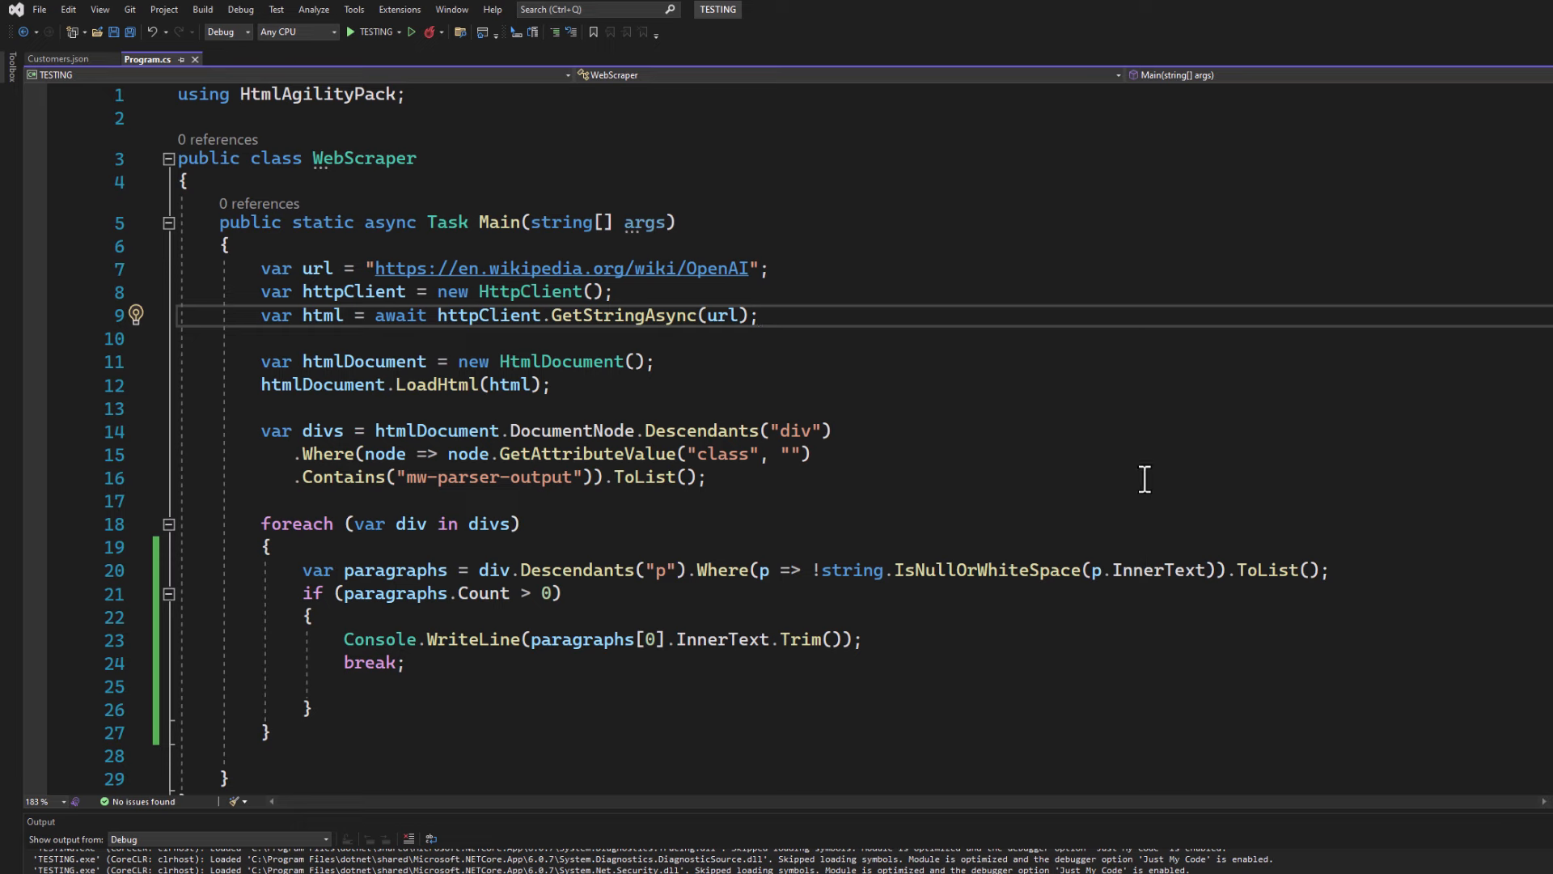